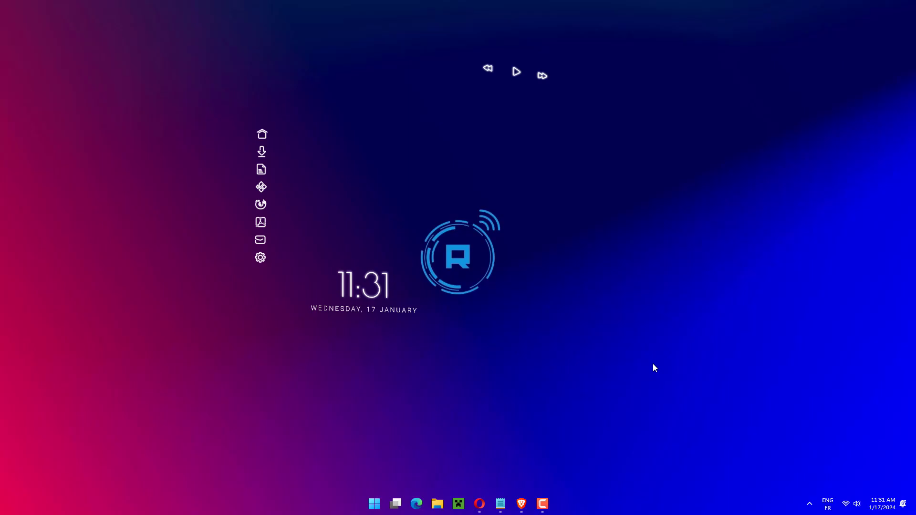
Reach the Display page under System to get at the monitor's advanced display info
click(552, 504)
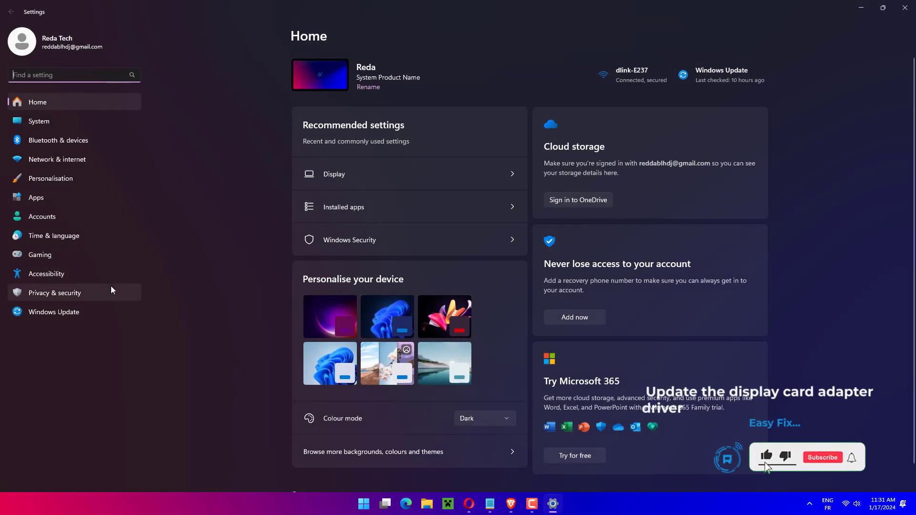
click(821, 457)
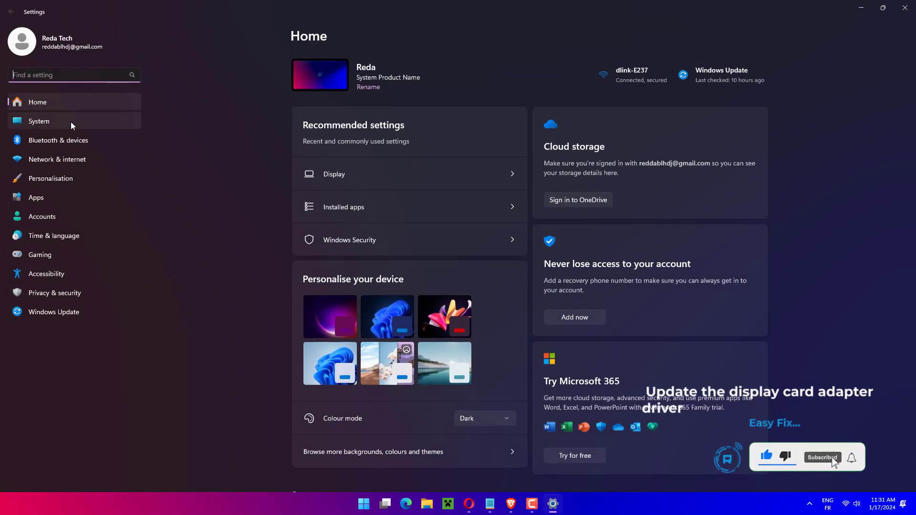
mouse_move(171, 373)
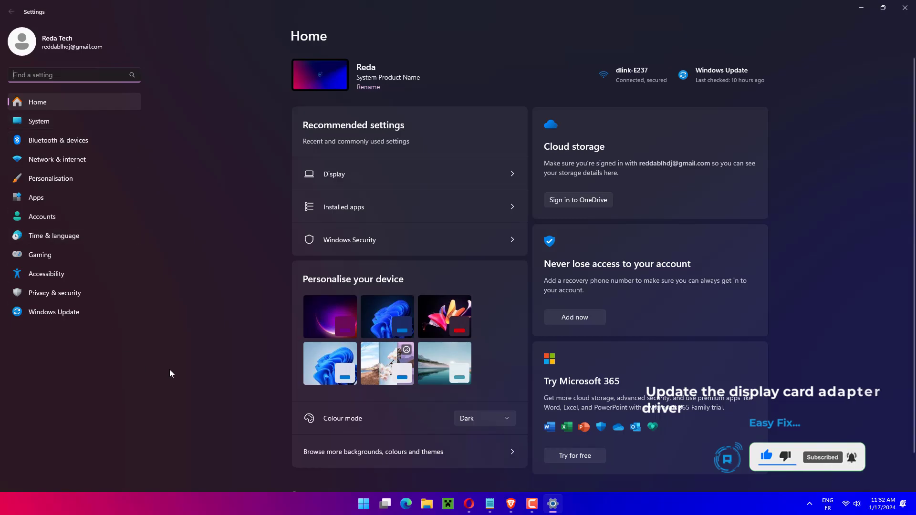
click(39, 121)
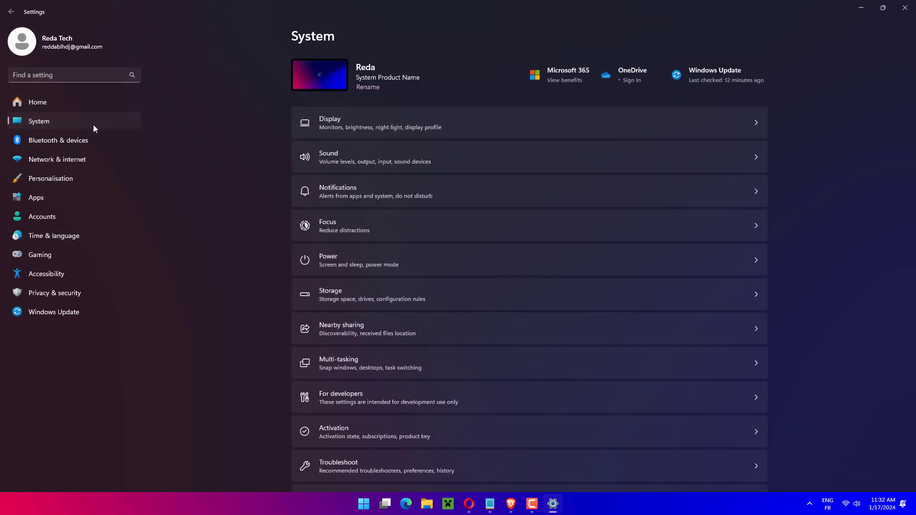
mouse_move(450, 130)
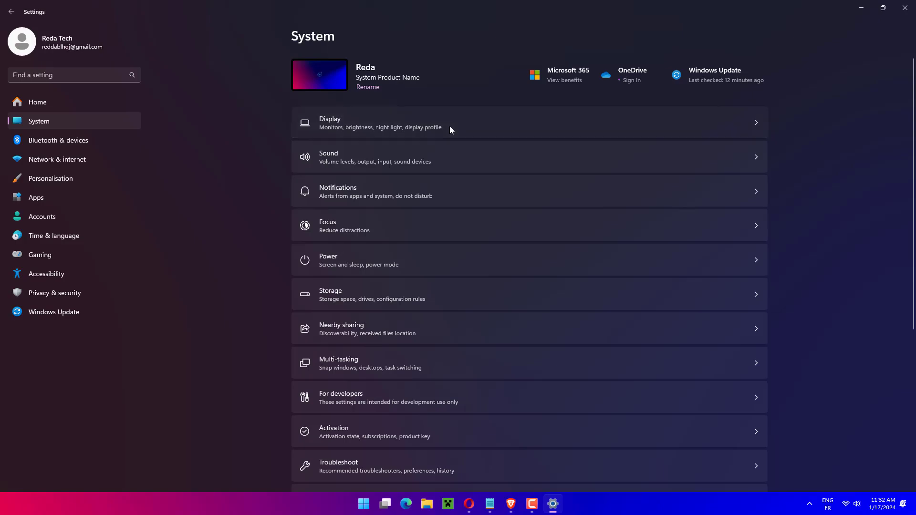
click(330, 123)
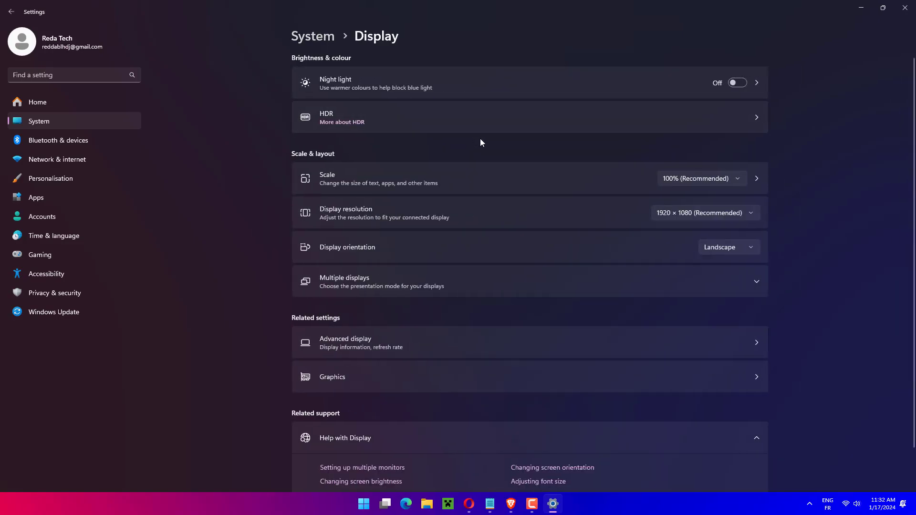
mouse_move(468, 356)
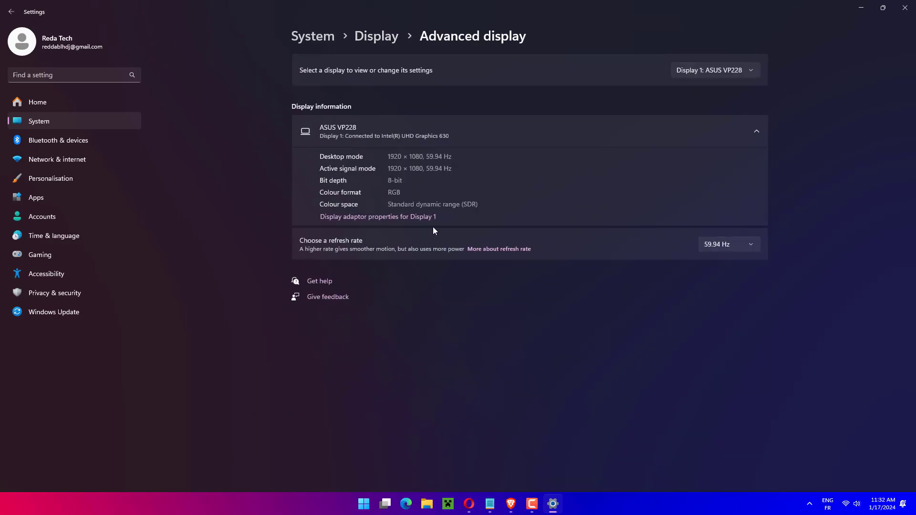
Run an automatic driver search for Intel UHD Graphics 630; best driver already installed
click(378, 216)
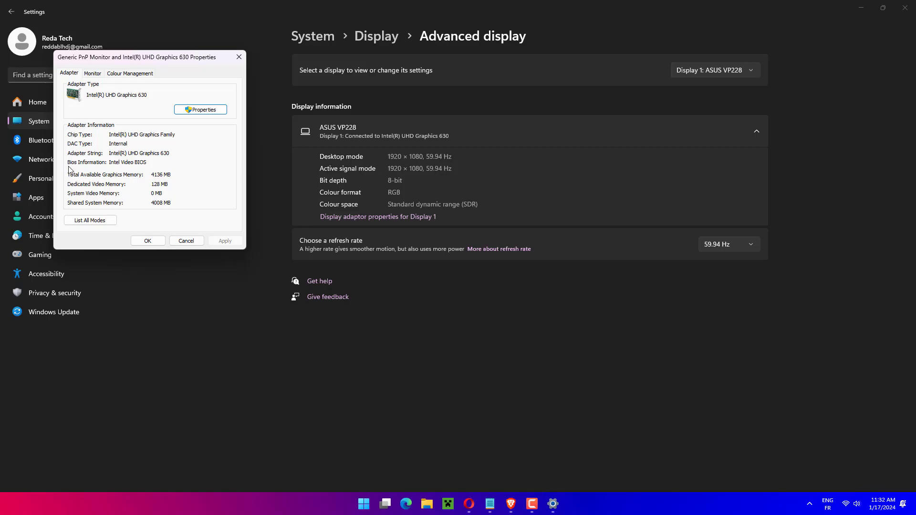
click(200, 109)
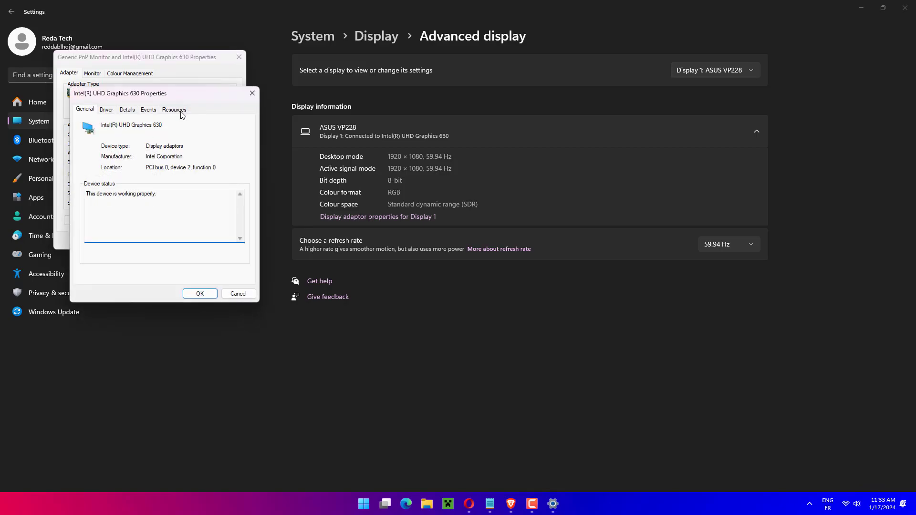
click(106, 109)
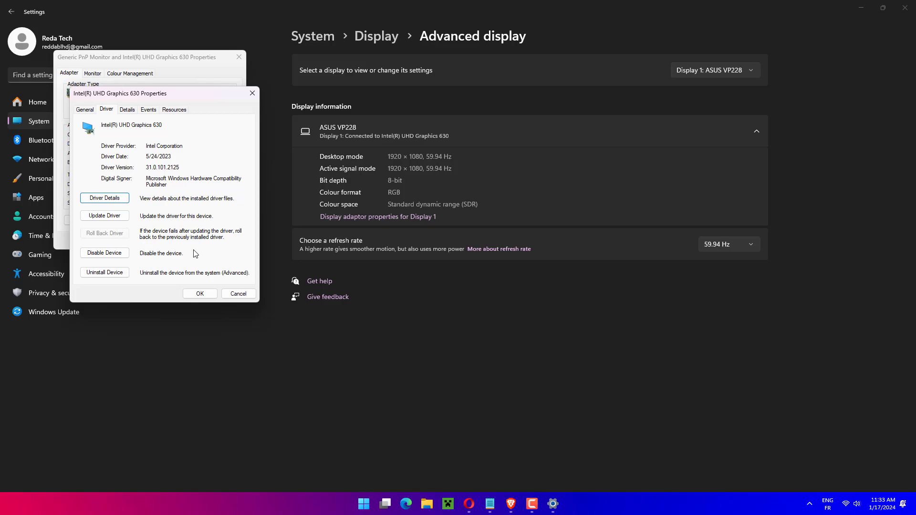
click(104, 216)
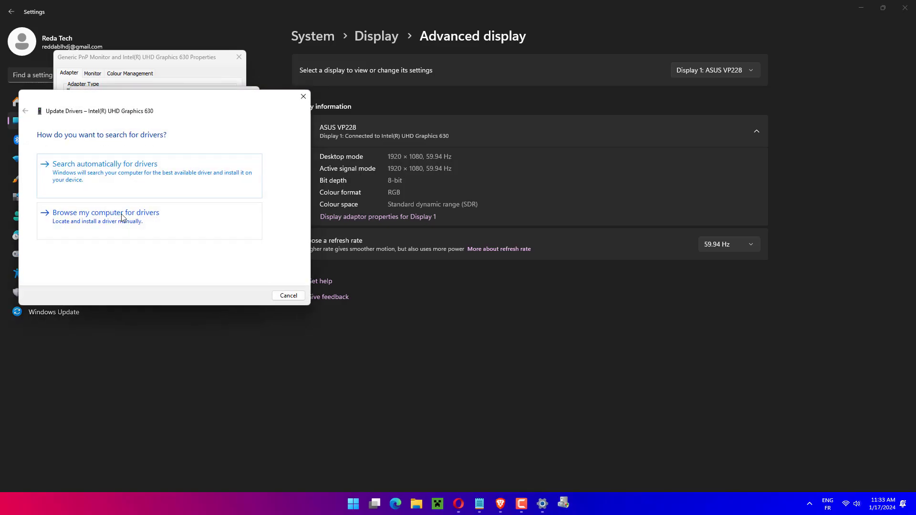
click(105, 163)
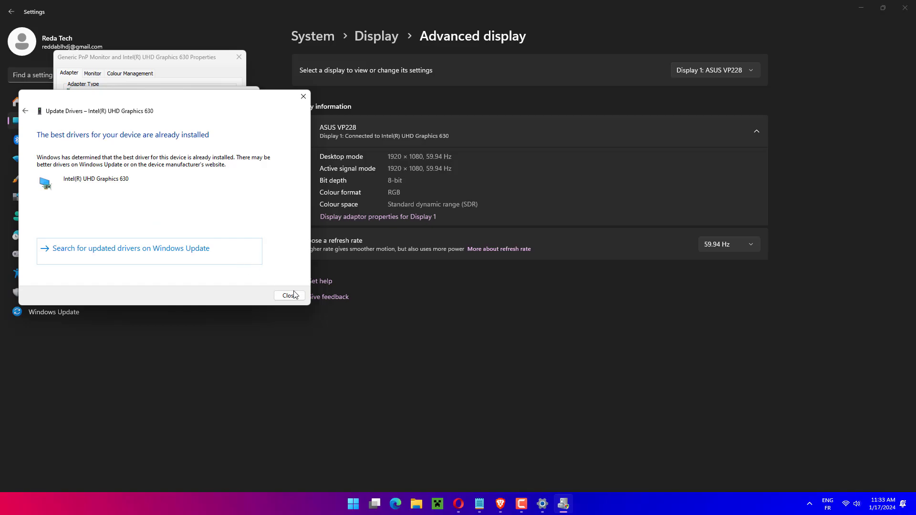
click(288, 295)
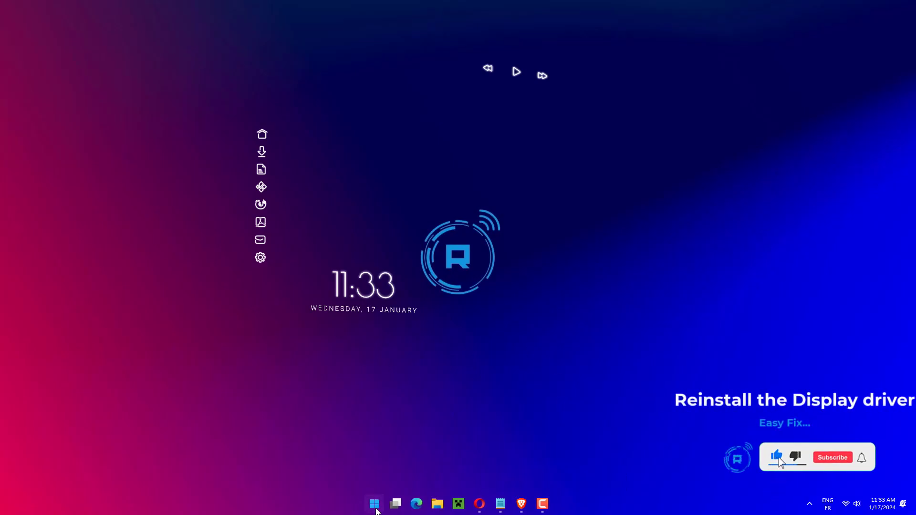
From Device Manager's Display adaptors, start the driver action on Intel UHD Graphics 630
right_click(374, 503)
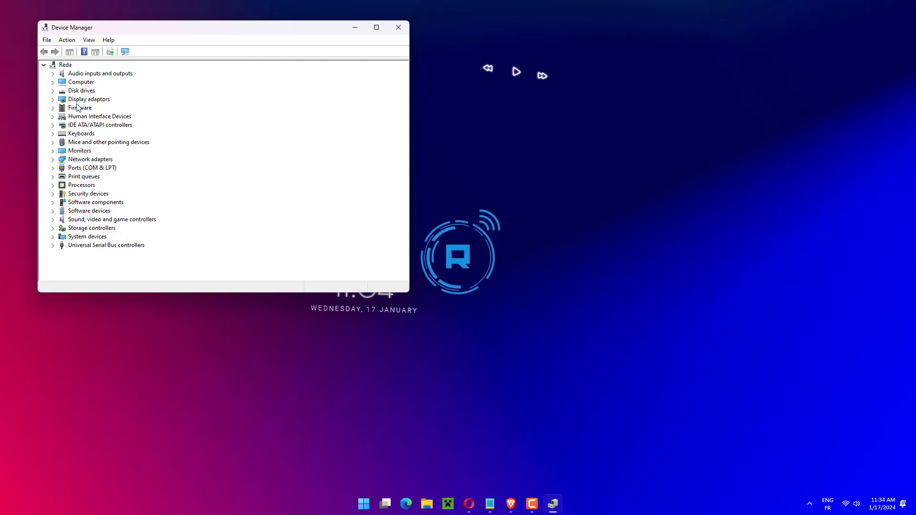
click(53, 99)
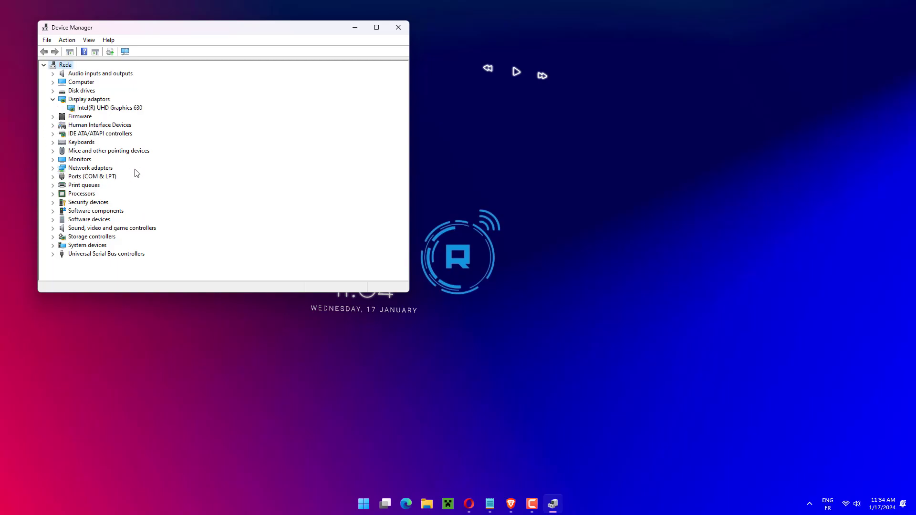
right_click(109, 108)
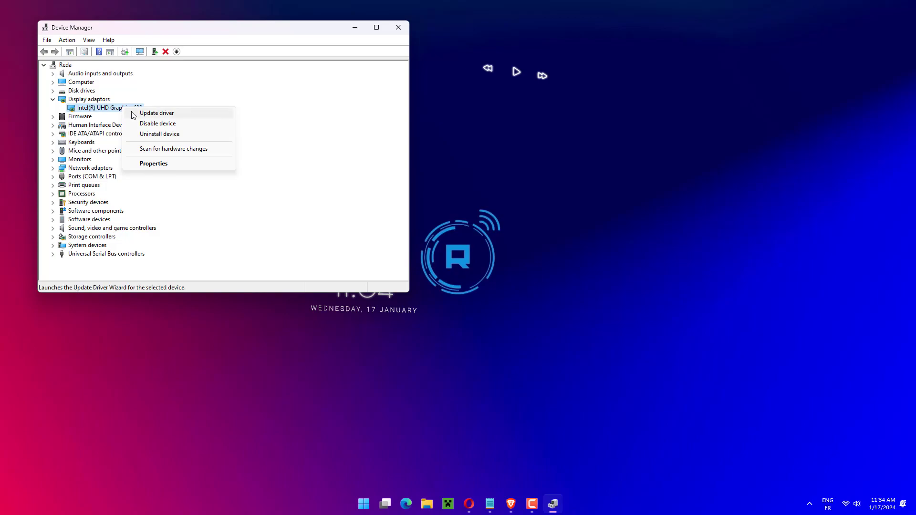
click(159, 134)
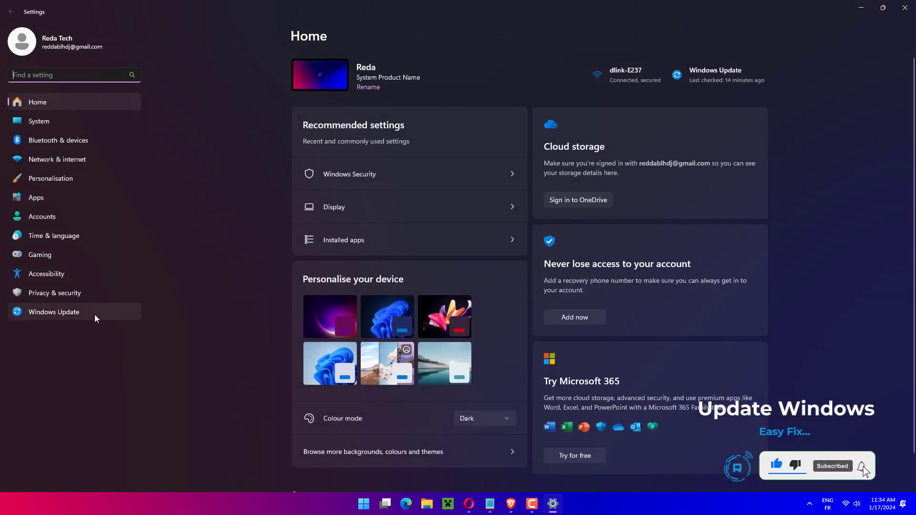
Check Windows Update, see the system is up to date, and close Settings
click(53, 311)
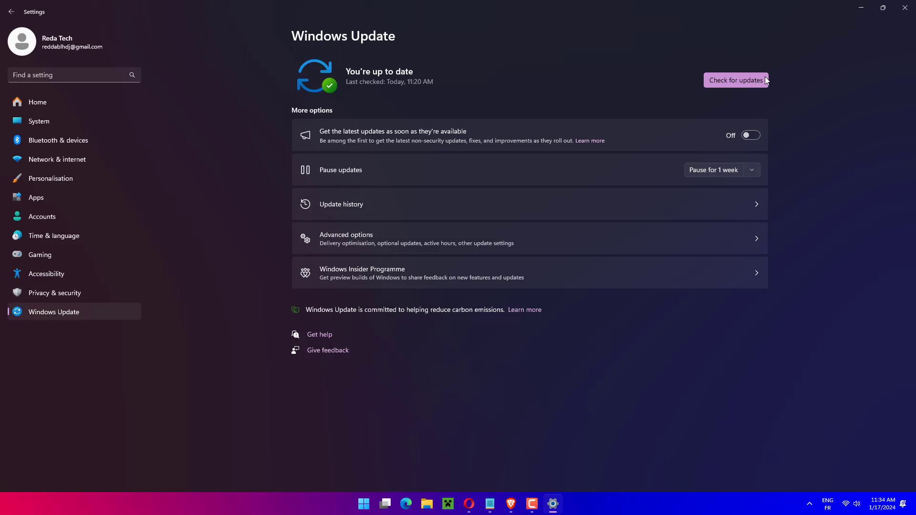
mouse_move(904, 8)
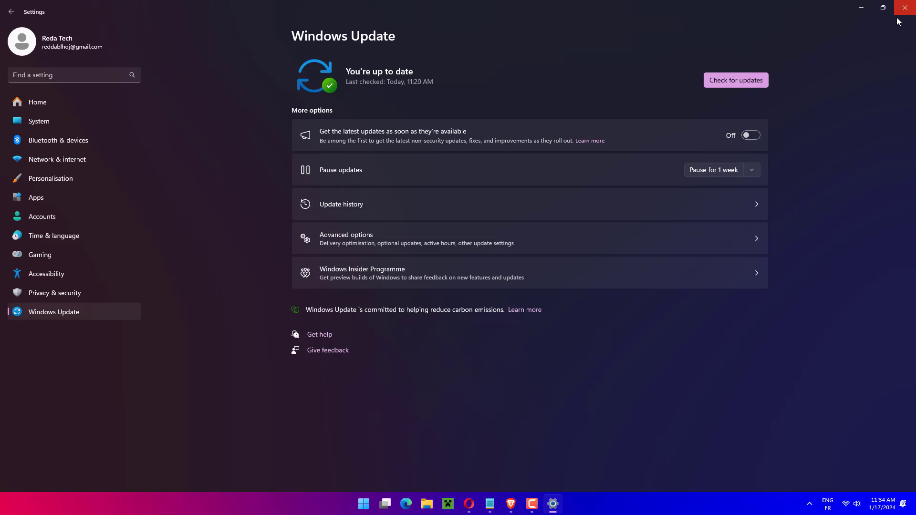
click(904, 8)
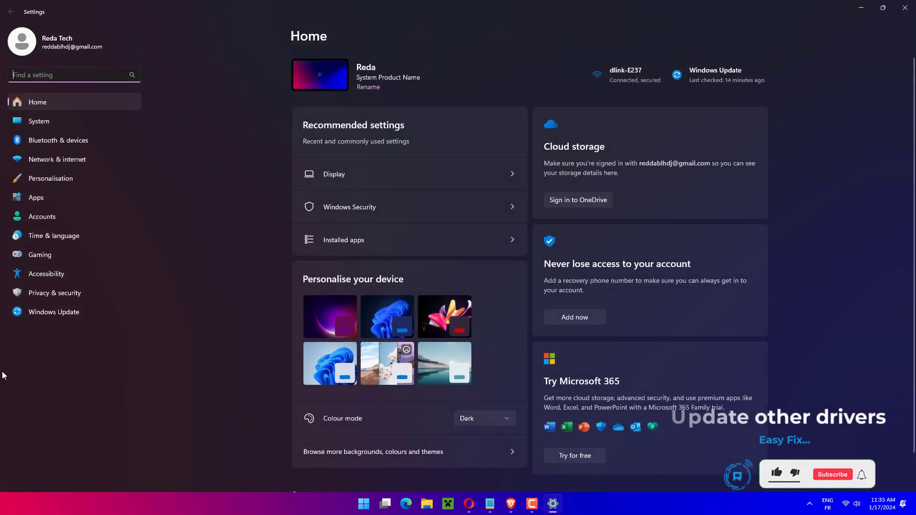
In Optional updates, tick the Intel Corporation - Display - 30.0.100.9805 driver update
click(53, 311)
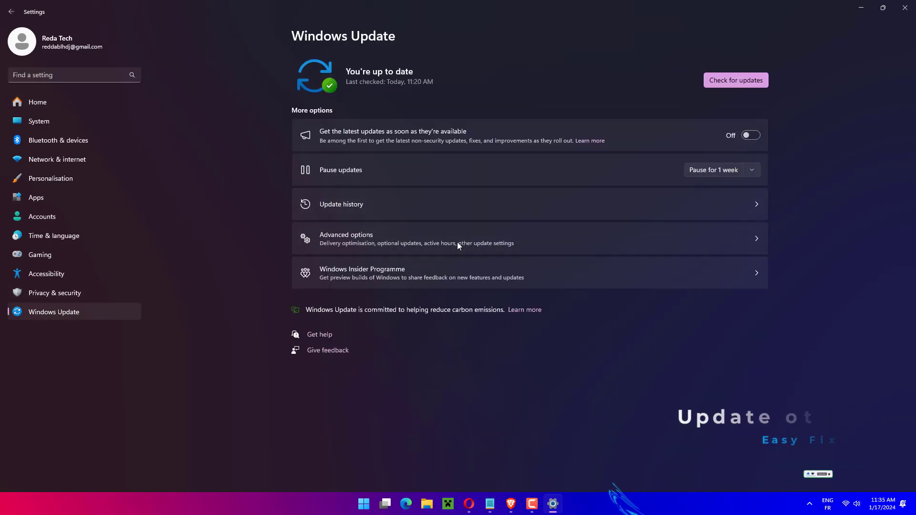
click(345, 239)
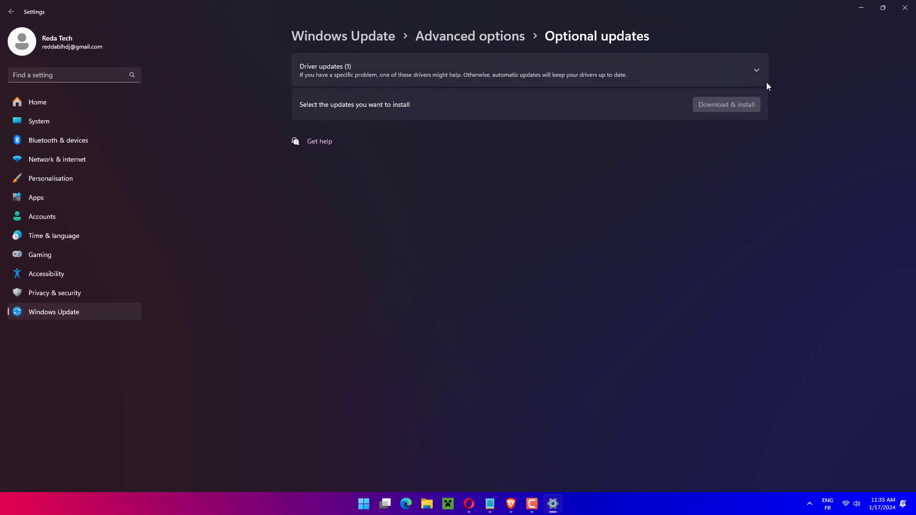
click(756, 70)
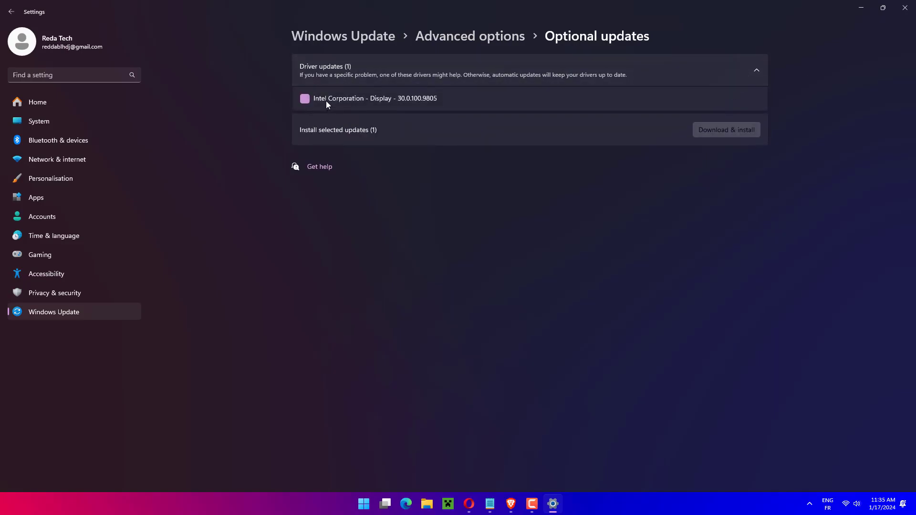
click(305, 99)
text(c)
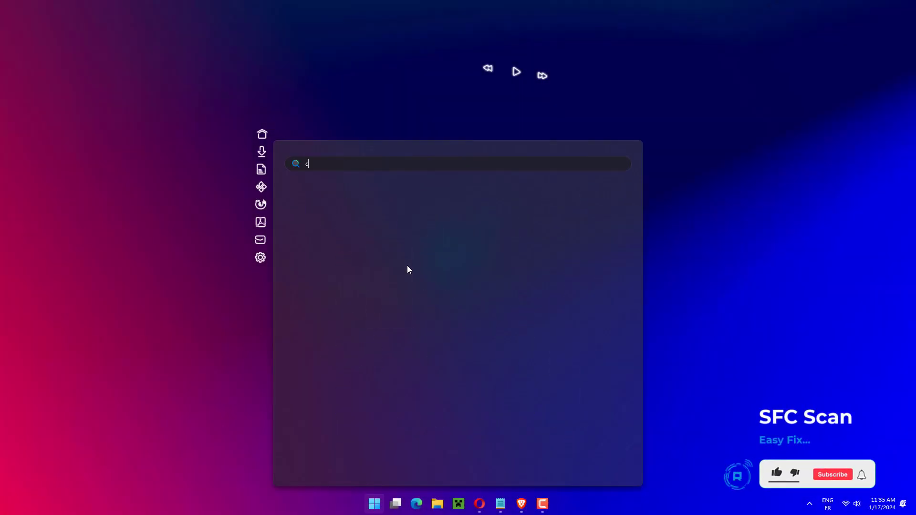
Search for cmd and launch Command Prompt as administrator
text(md)
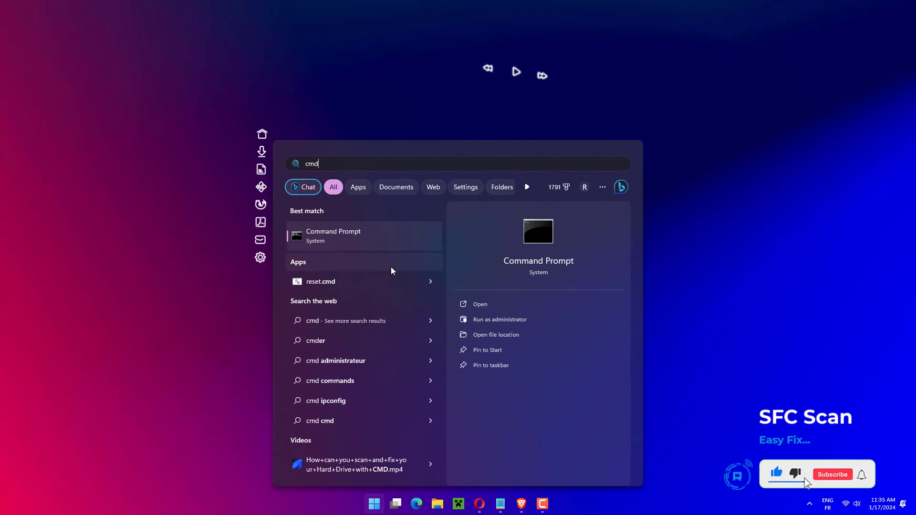
click(832, 474)
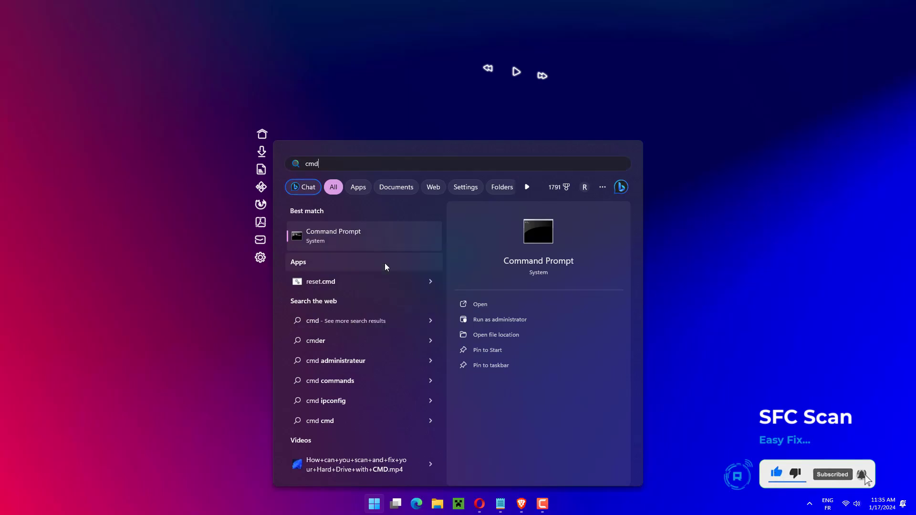
click(499, 319)
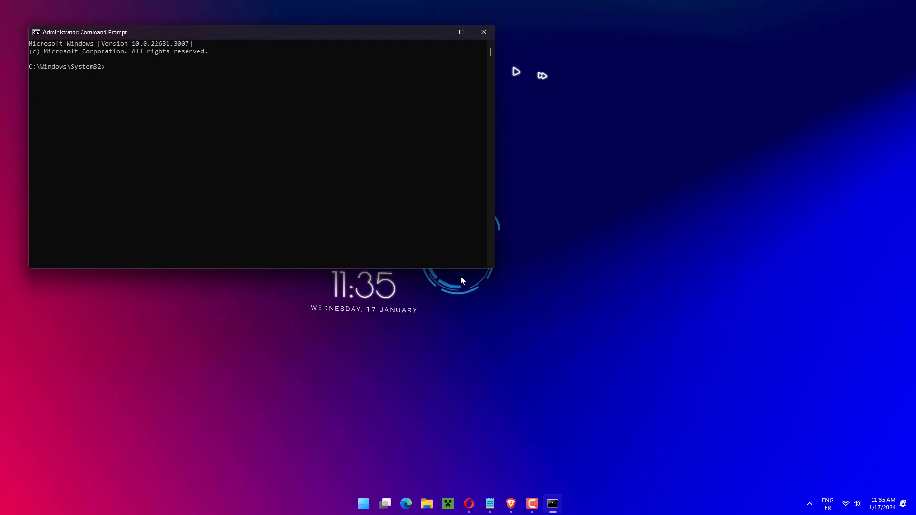
Run sfc /scannow to begin the System File Checker scan
text(sfc /scannow)
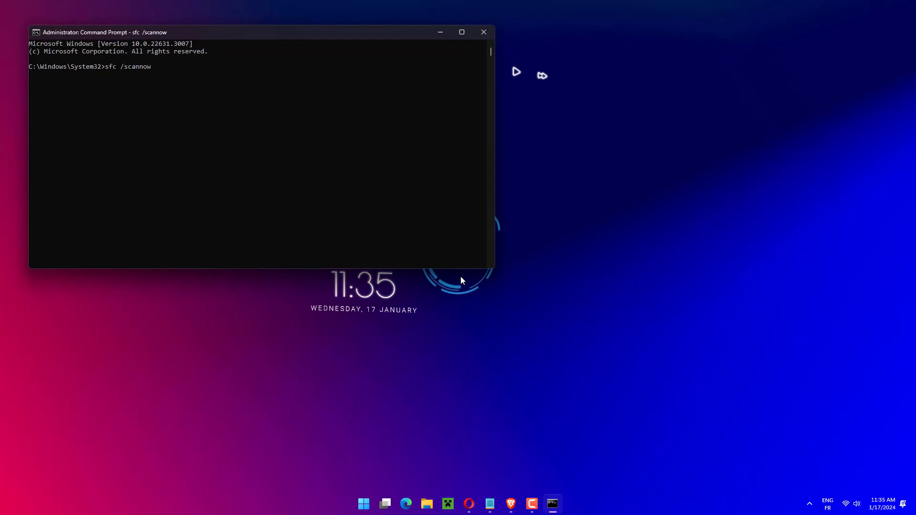
key(enter)
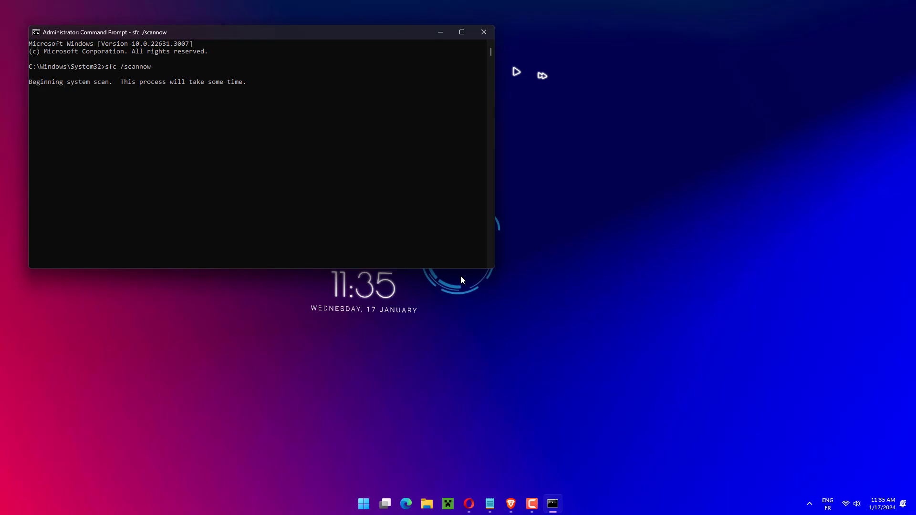